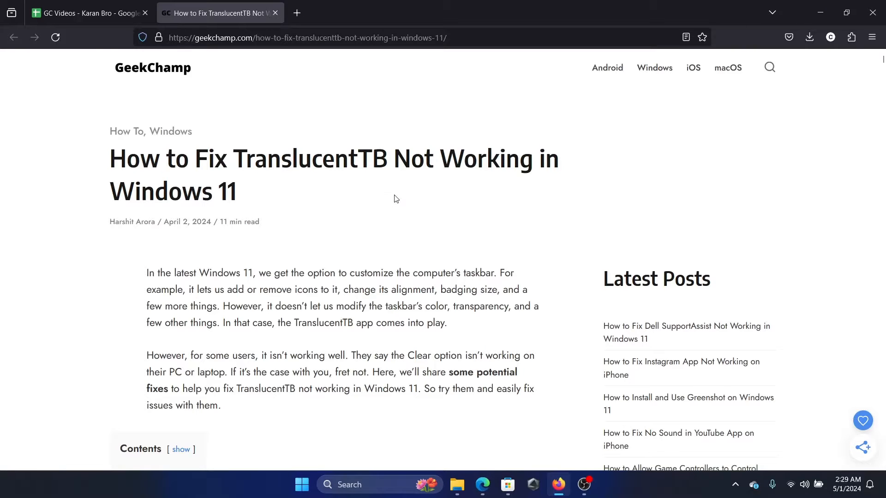
pyautogui.moveTo(484, 411)
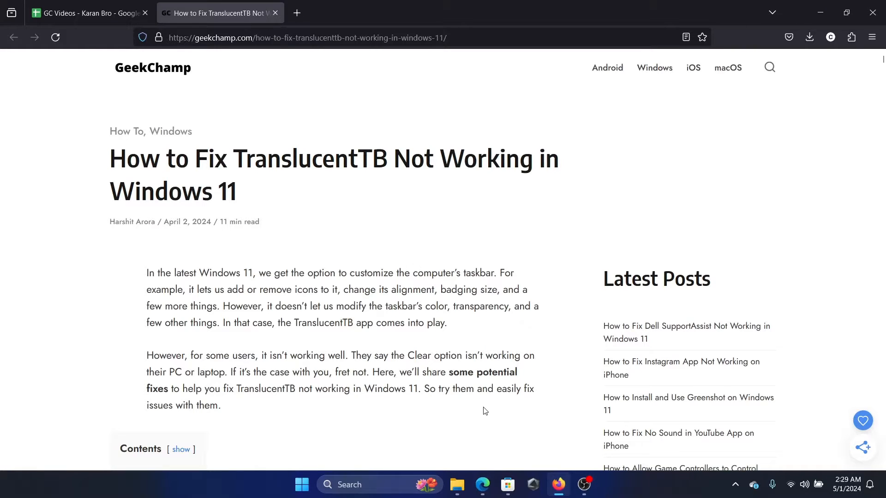
pyautogui.moveTo(498, 429)
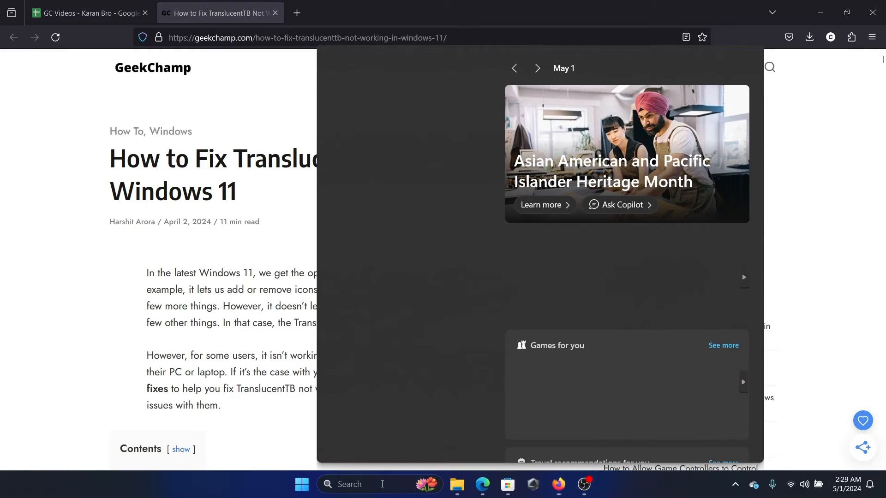
# Launch TranslucentTB from Start search, exit its welcome window, then launch it again
pyautogui.write('translucentTB')
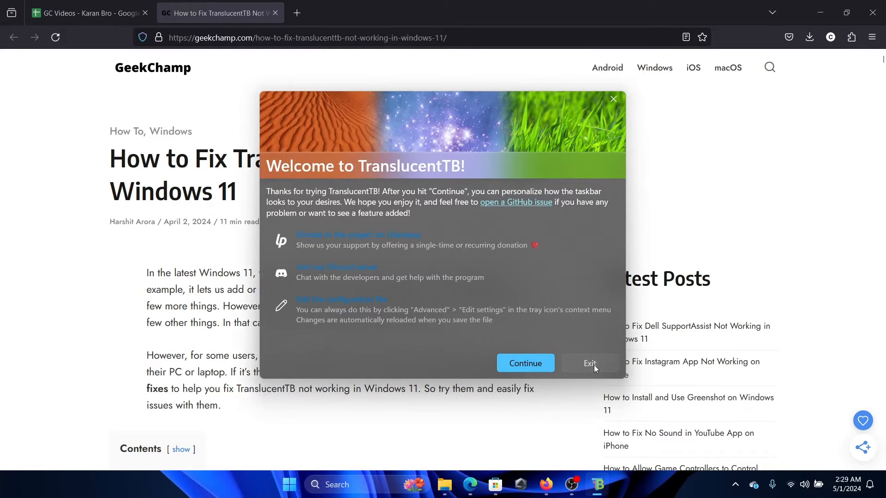
pyautogui.click(290, 484)
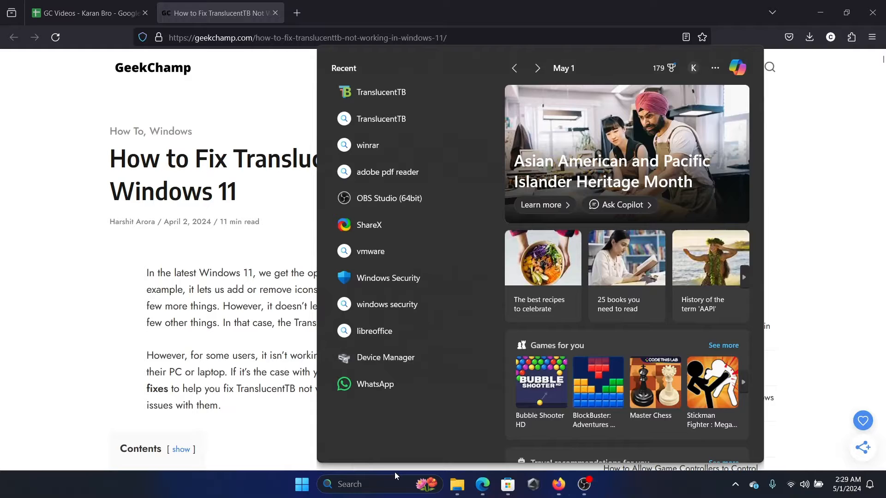
pyautogui.write('translucentTB')
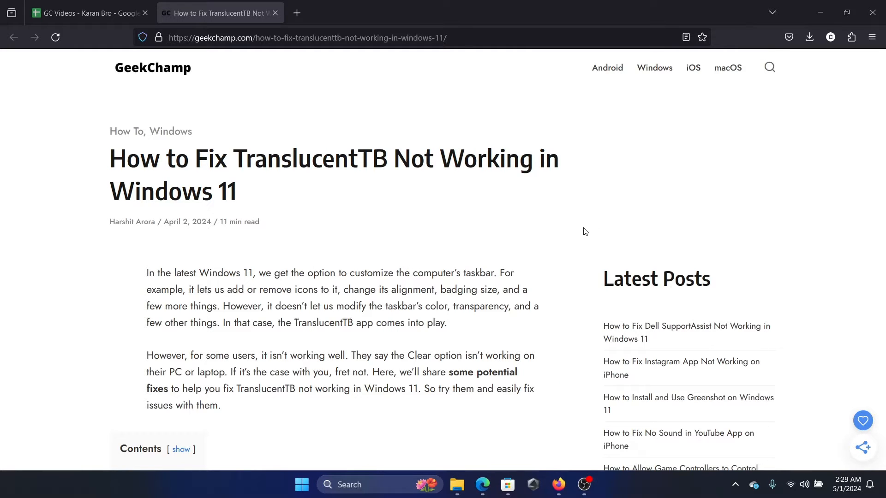
pyautogui.moveTo(420, 290)
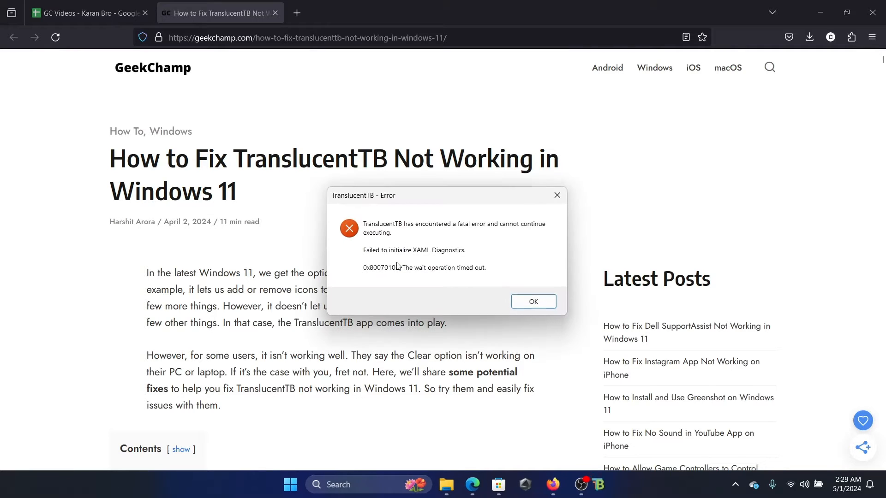
# Dismiss TranslucentTB's fatal error and end its process in Task Manager
pyautogui.click(534, 302)
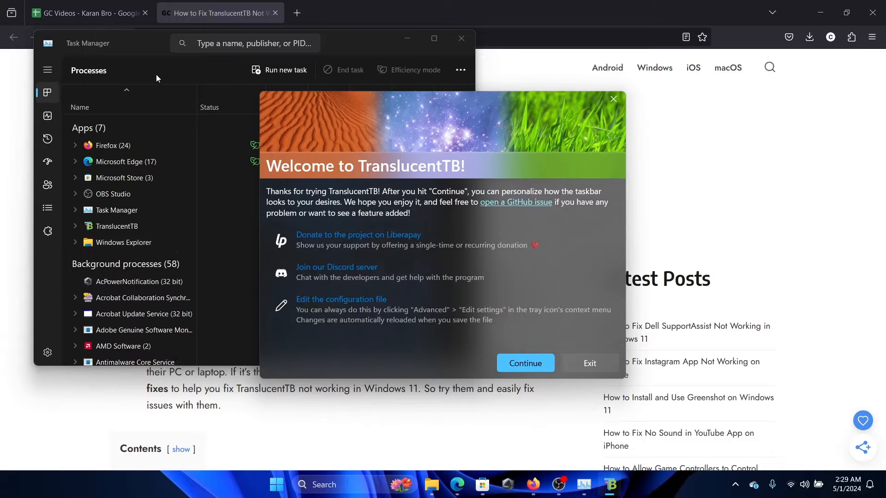
pyautogui.rightClick(116, 226)
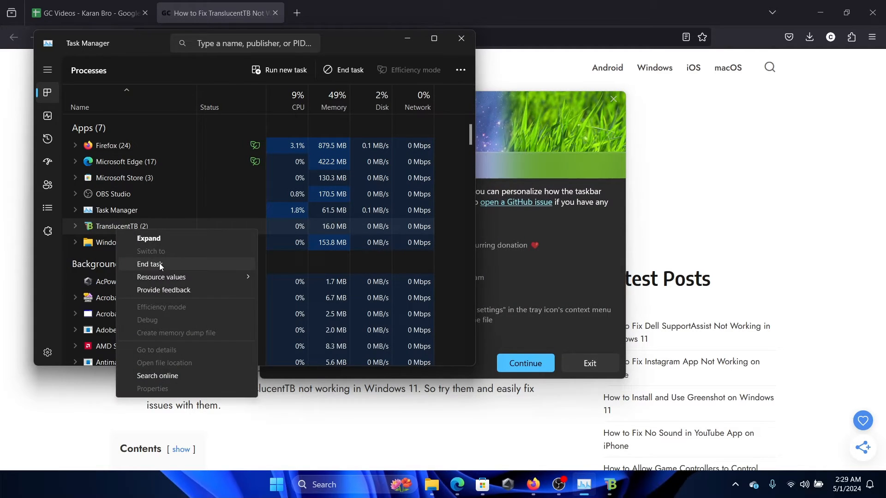
pyautogui.click(150, 265)
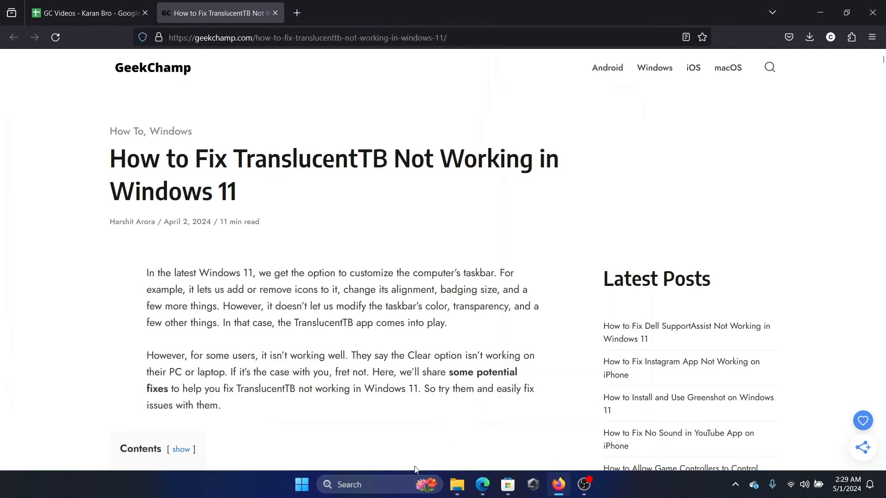
pyautogui.write('translucentTB')
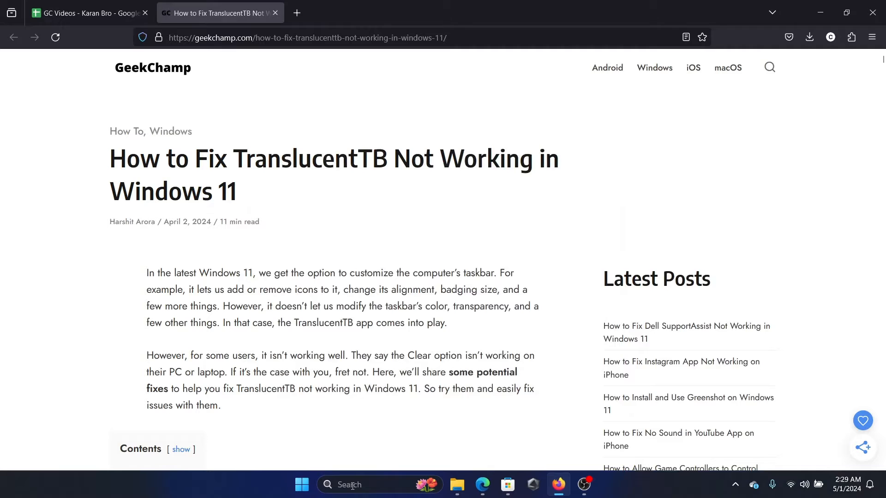
# Open Settings > Installed apps, keep it sorted by install date, and show TranslucentTB's options
pyautogui.rightClick(301, 485)
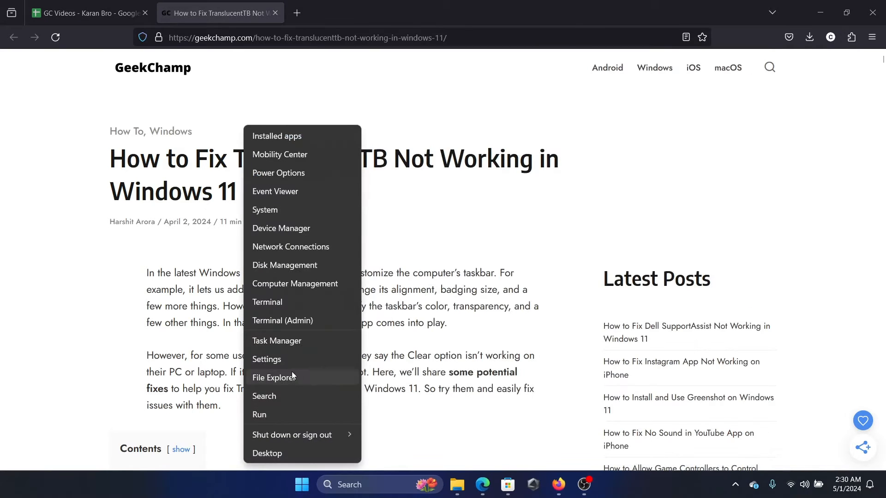
pyautogui.click(267, 359)
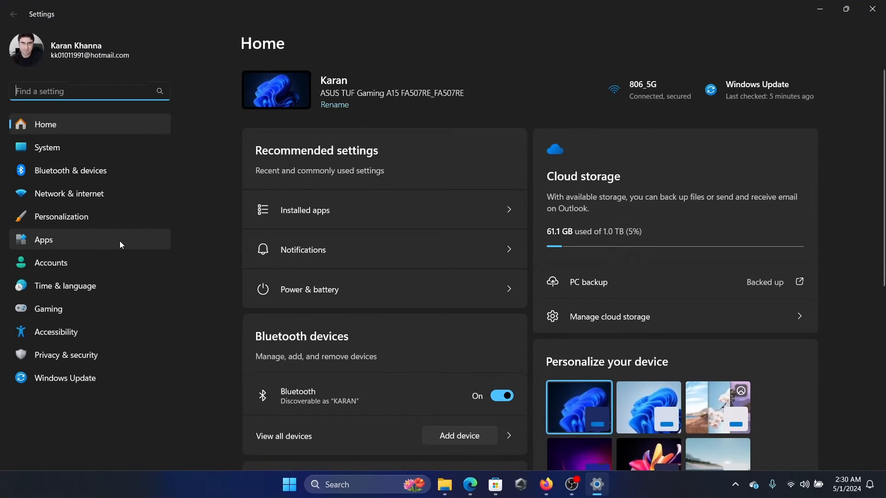
pyautogui.click(305, 210)
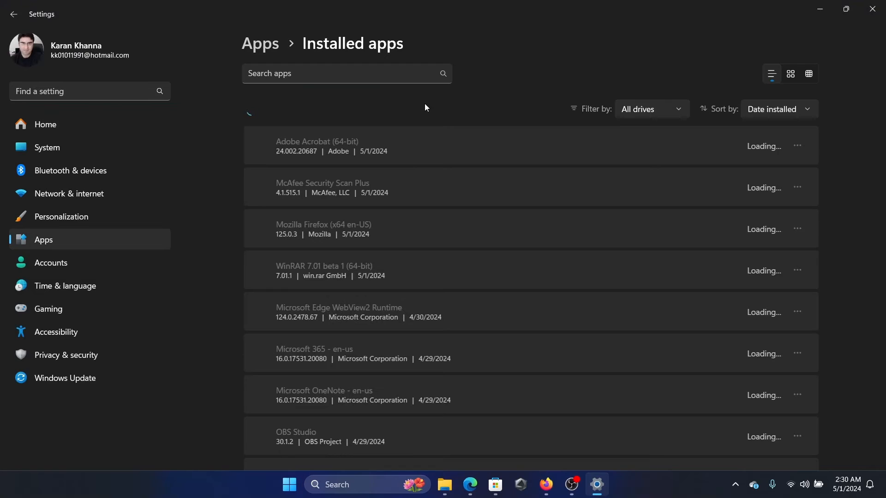
pyautogui.click(779, 109)
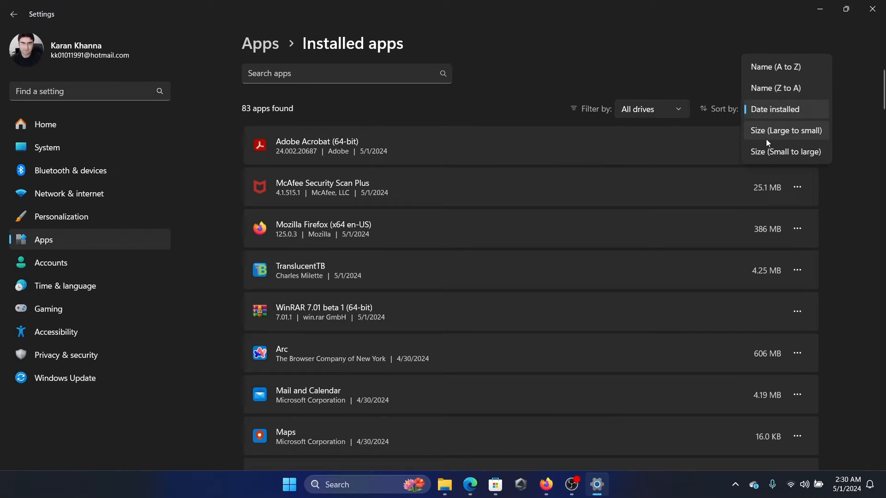
pyautogui.moveTo(768, 98)
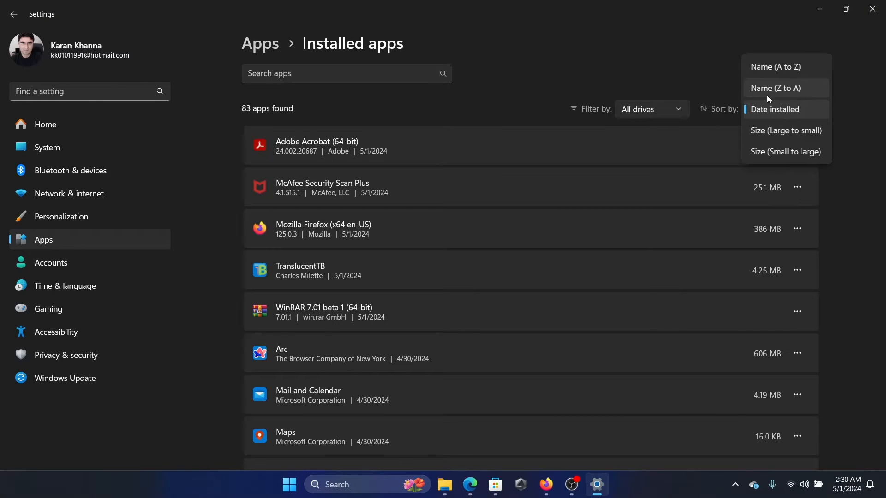
pyautogui.click(774, 110)
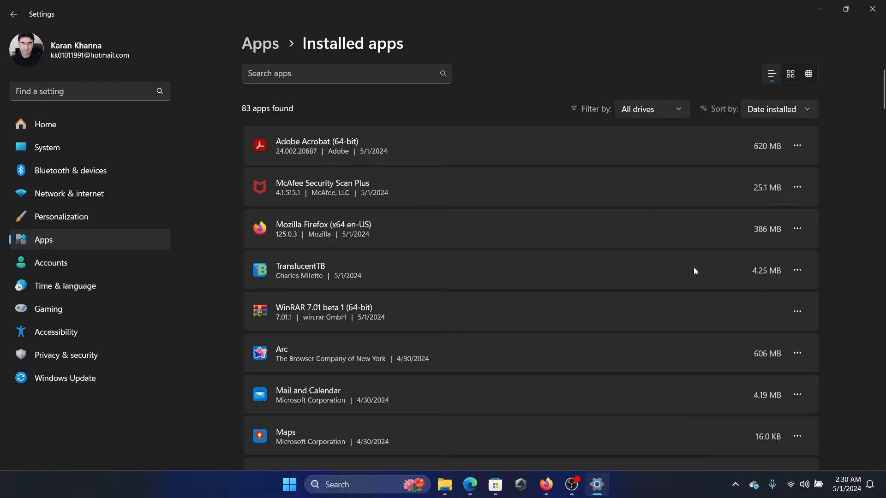
pyautogui.click(797, 270)
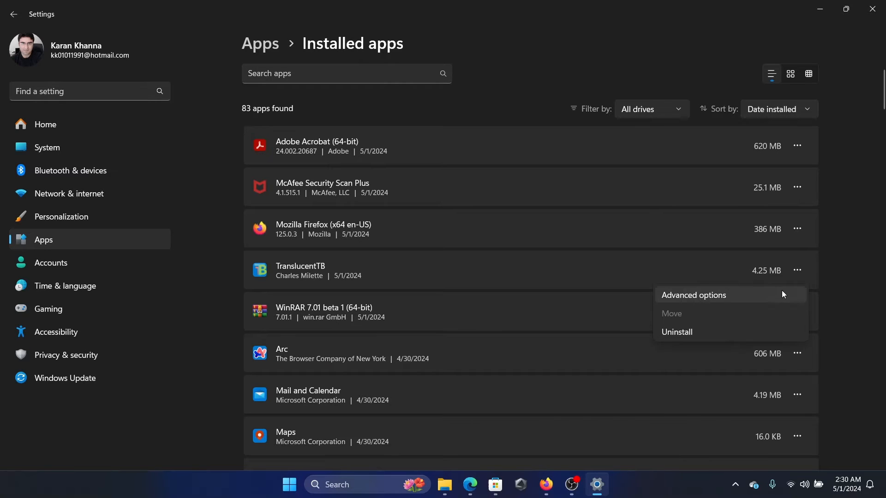
# Set TranslucentTB's 'Let this app run in background' option to Always in Advanced options
pyautogui.click(694, 296)
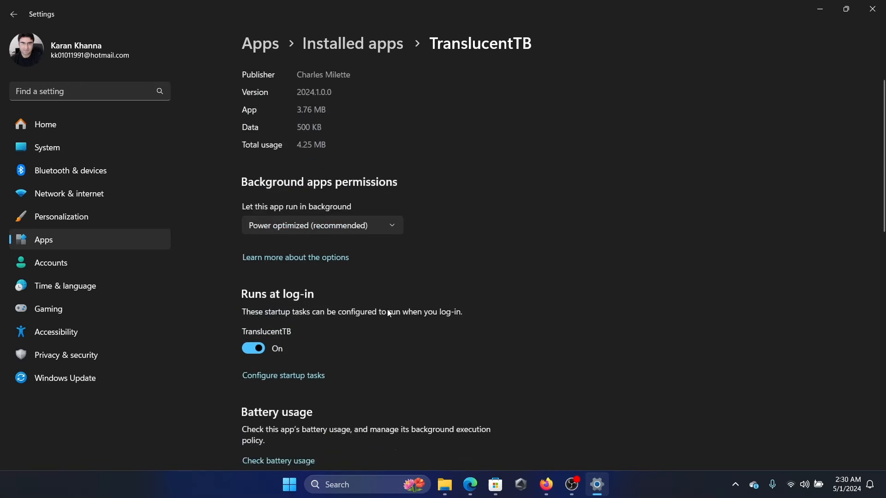
pyautogui.click(322, 225)
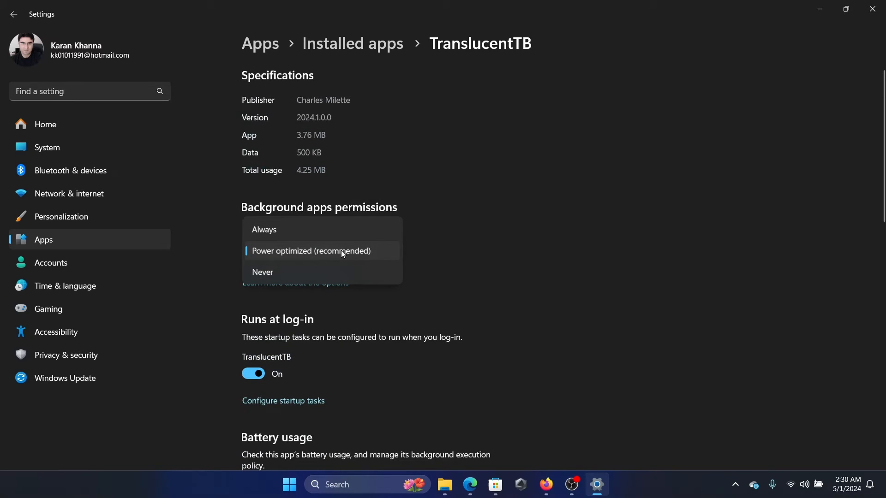
pyautogui.moveTo(339, 247)
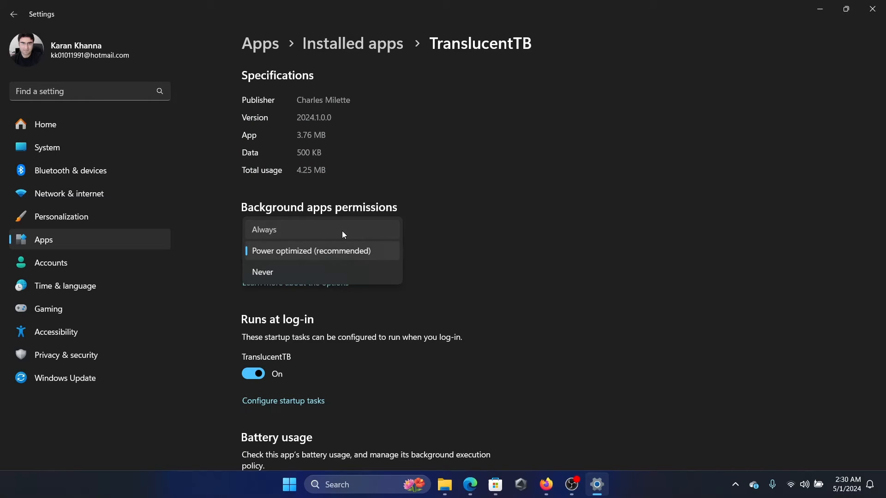
pyautogui.click(282, 230)
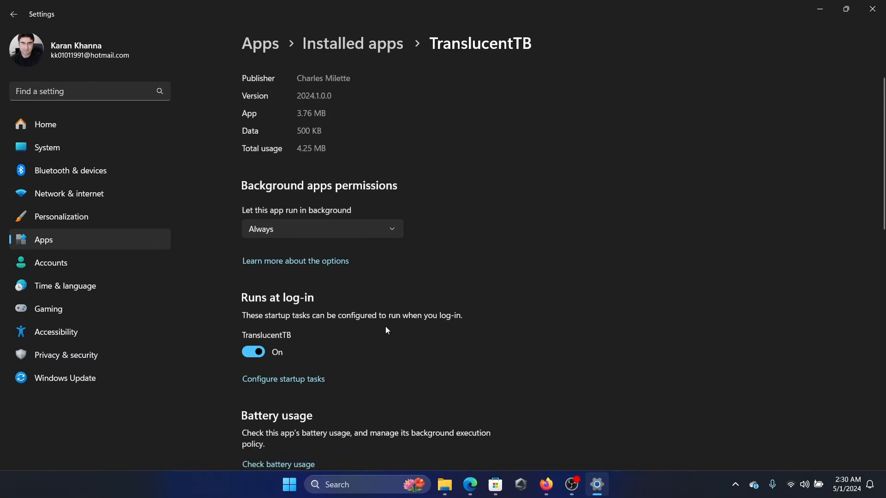
# Repair TranslucentTB, then reset it and confirm deleting its app data
pyautogui.scroll(-3)
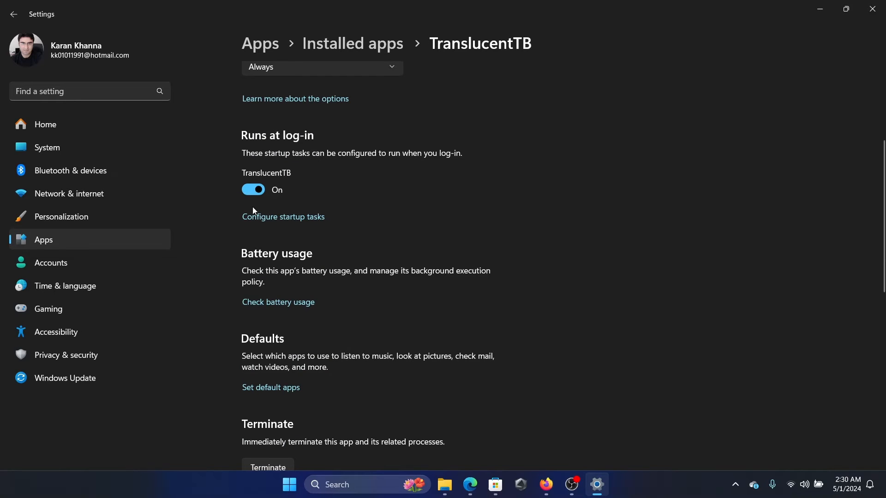
pyautogui.scroll(-3)
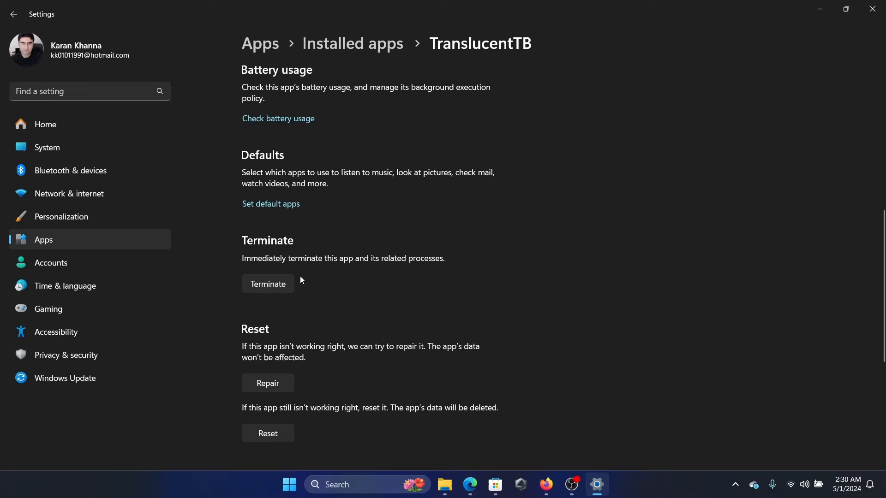
pyautogui.scroll(-3)
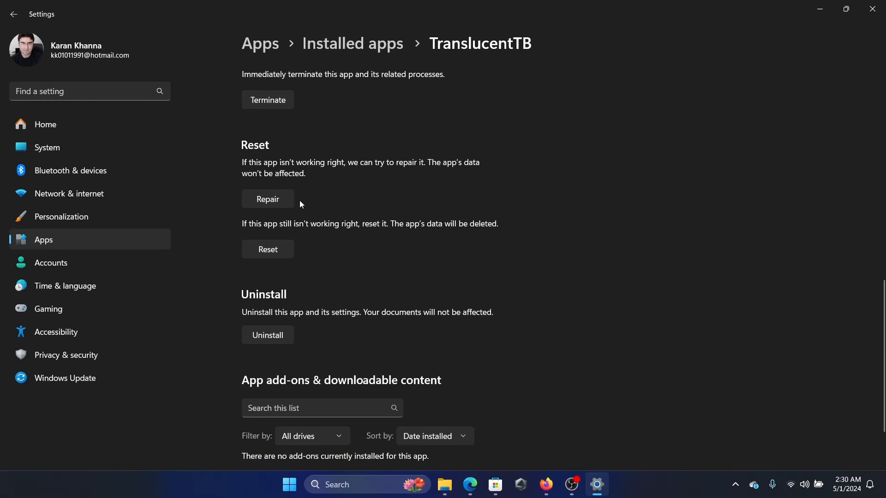
pyautogui.click(268, 249)
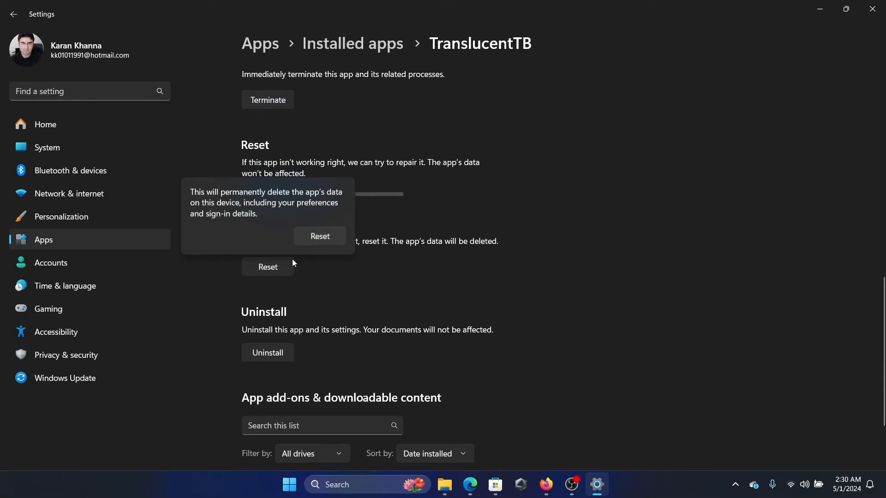
pyautogui.click(319, 236)
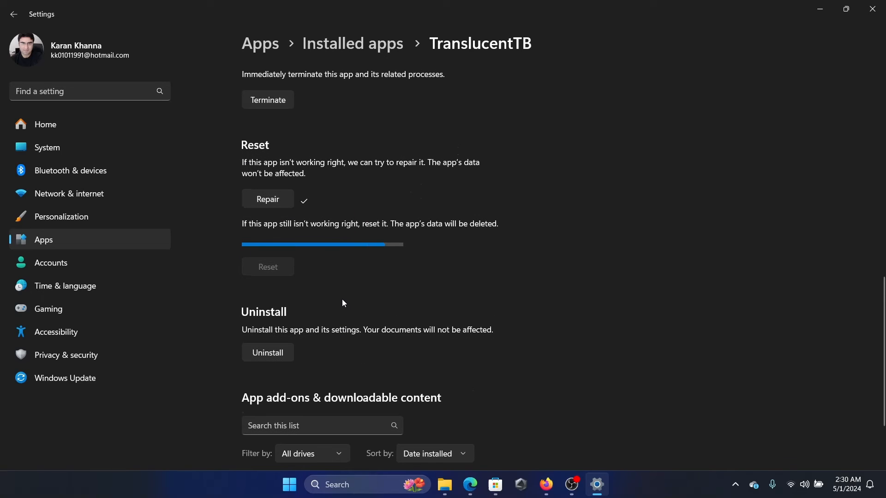
pyautogui.moveTo(251, 324)
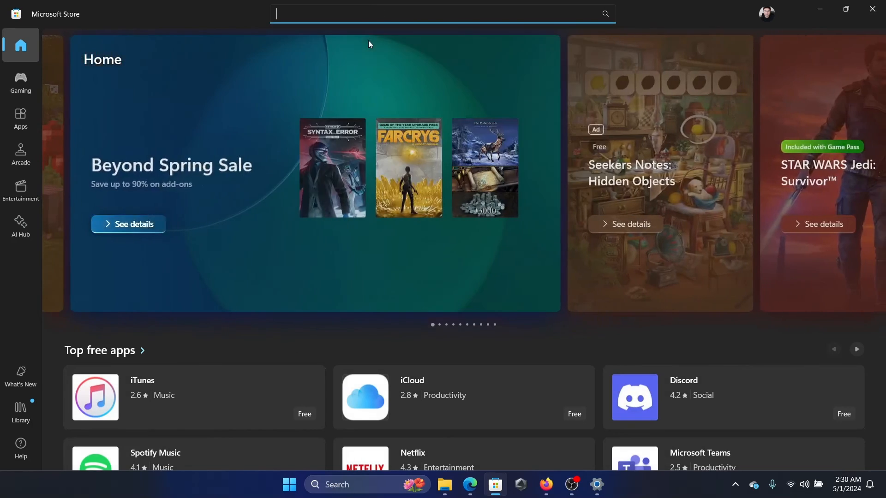
# Search Microsoft Store for TranslucentTB, open its product page and install it
pyautogui.write('TranslucentTB')
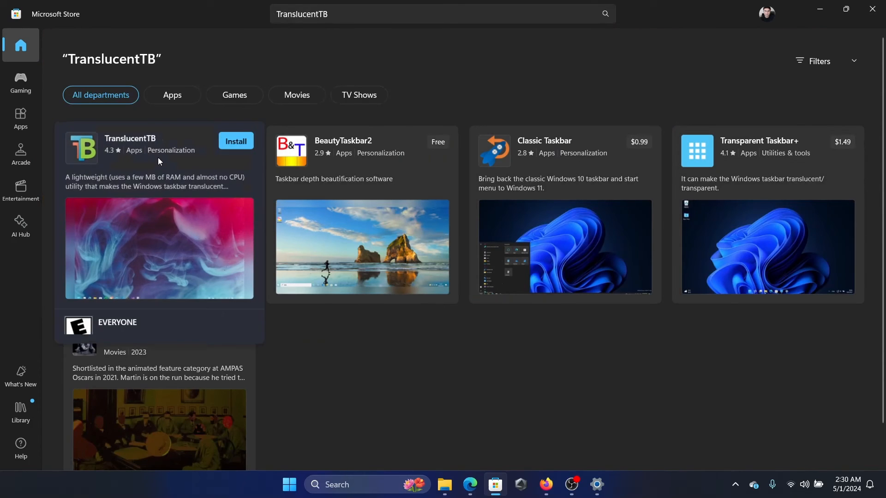
pyautogui.click(131, 139)
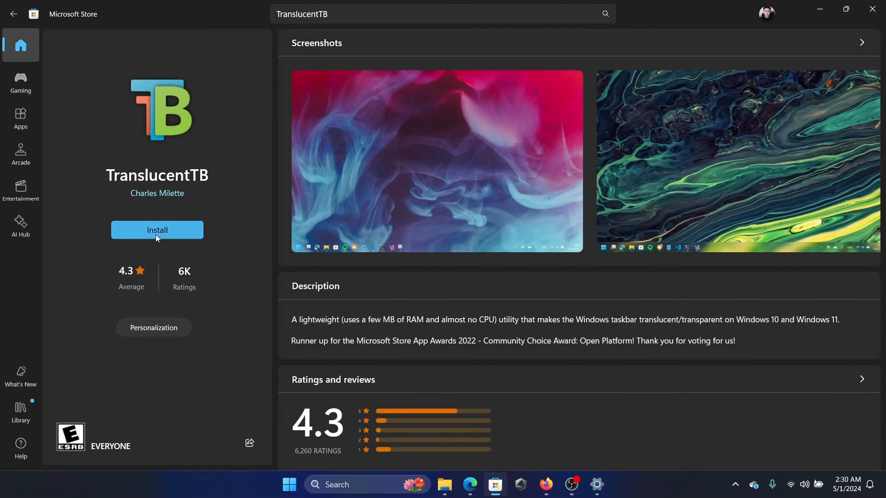
pyautogui.click(157, 229)
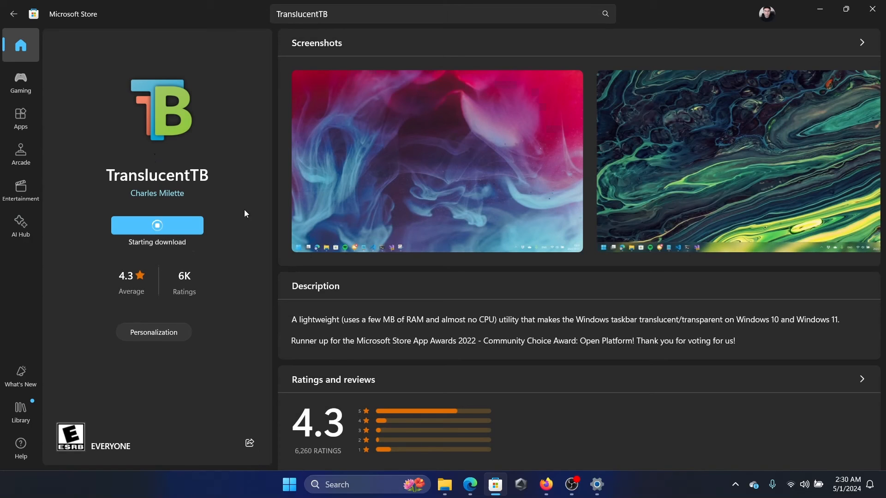